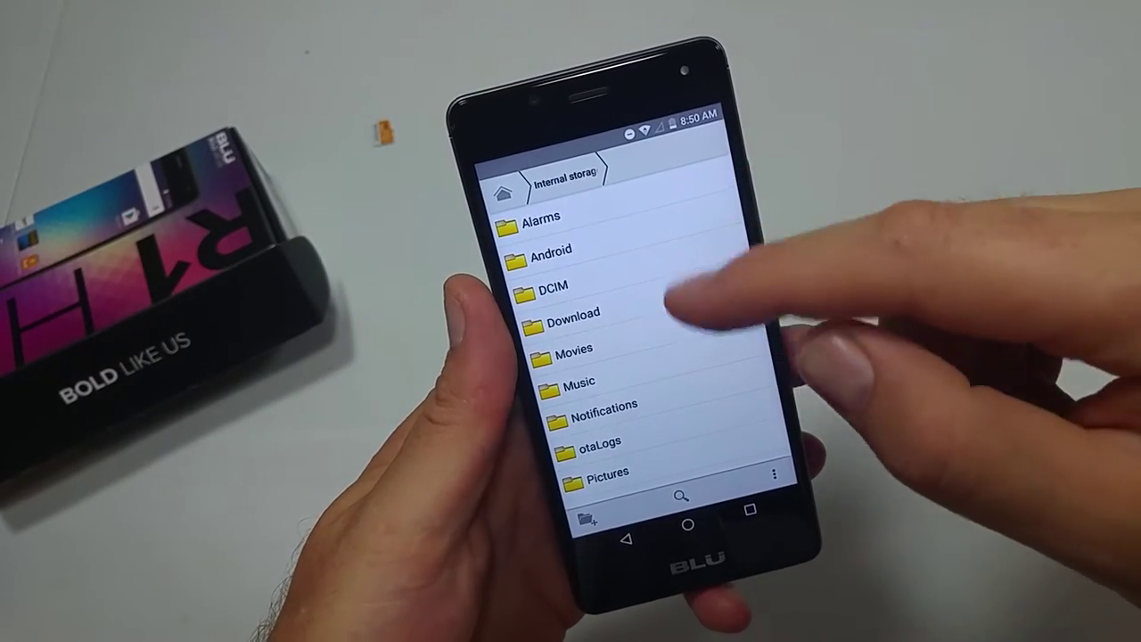
Open the DCIM folder in internal storage to show the camera photos
left_click(574, 321)
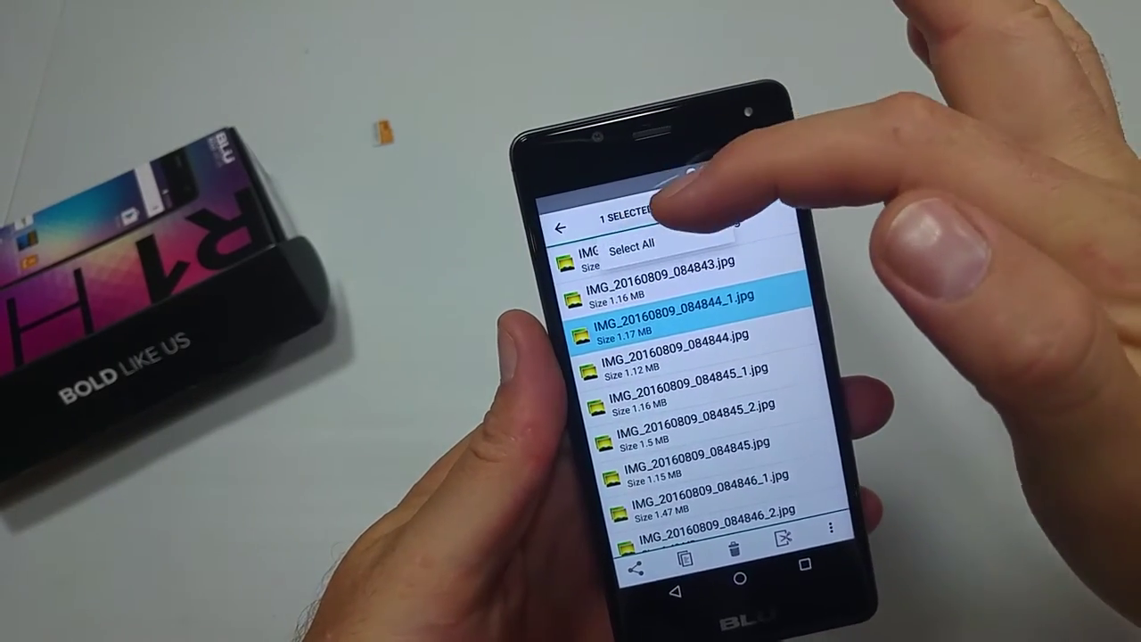
Select every photo in the DCIM folder and cut them for moving
left_click(654, 247)
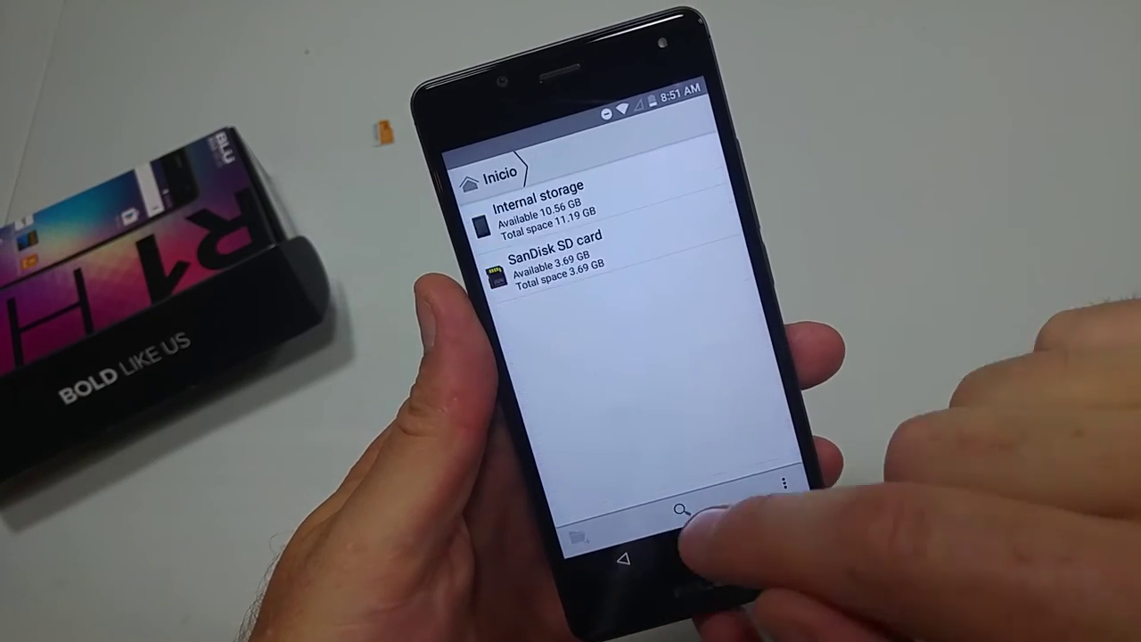
Open the SanDisk SD card to show its Android, DCIM and LOST.DIR folders
left_click(553, 267)
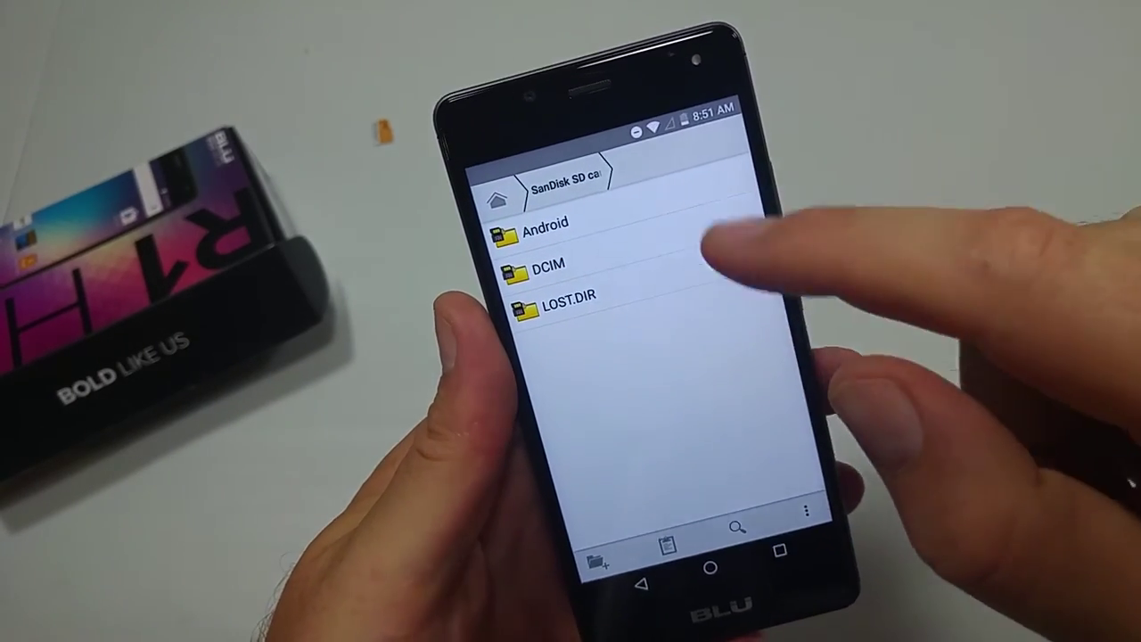